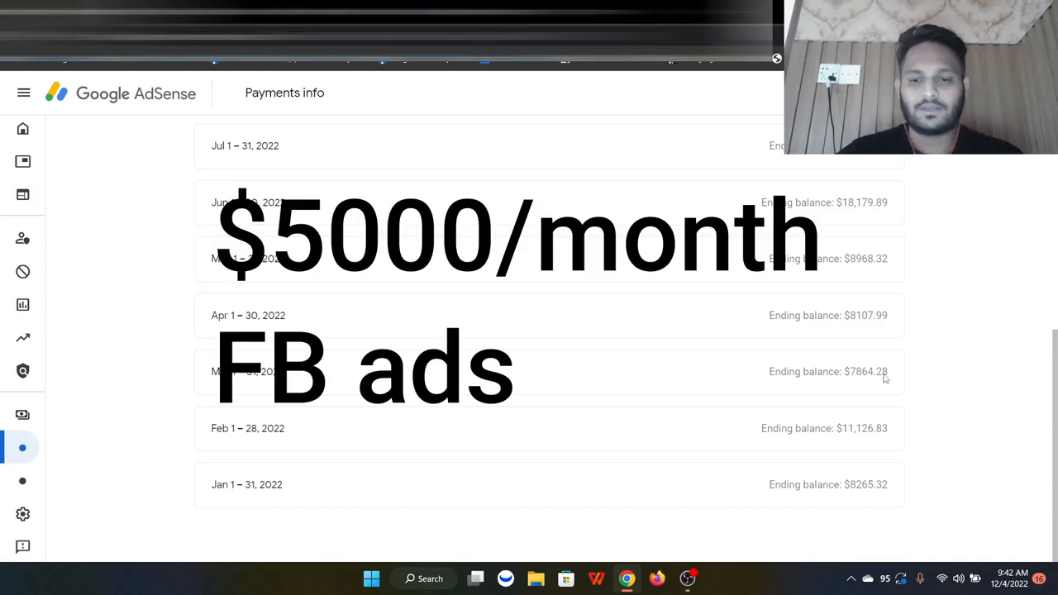
Launch Calculator from Windows search beside the AdSense monthly ending balances
{"action": "type", "text": "calculator"}
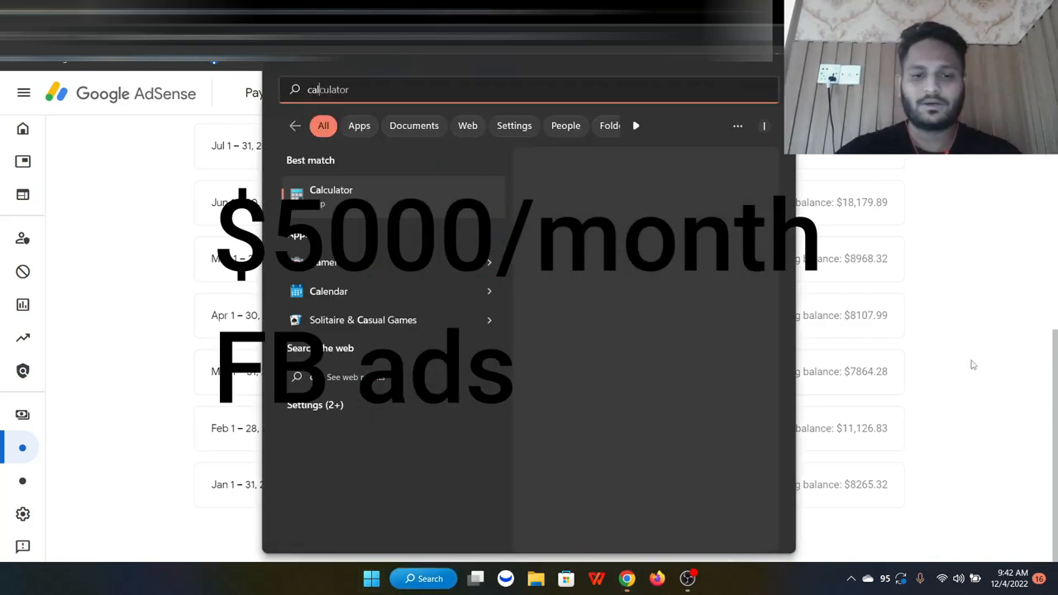
{"action": "left_click", "coordinate": [331, 195]}
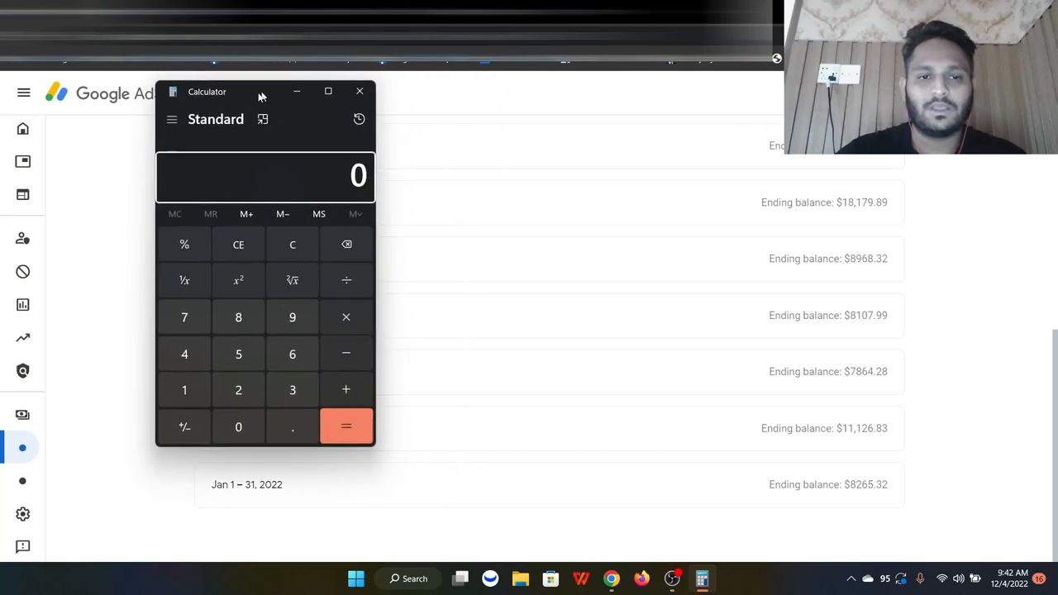
Position Calculator at left and sum balances to 72,500, entering 11,168 to add next
{"action": "left_click_drag", "start_coordinate": [261, 93], "coordinate": [231, 100]}
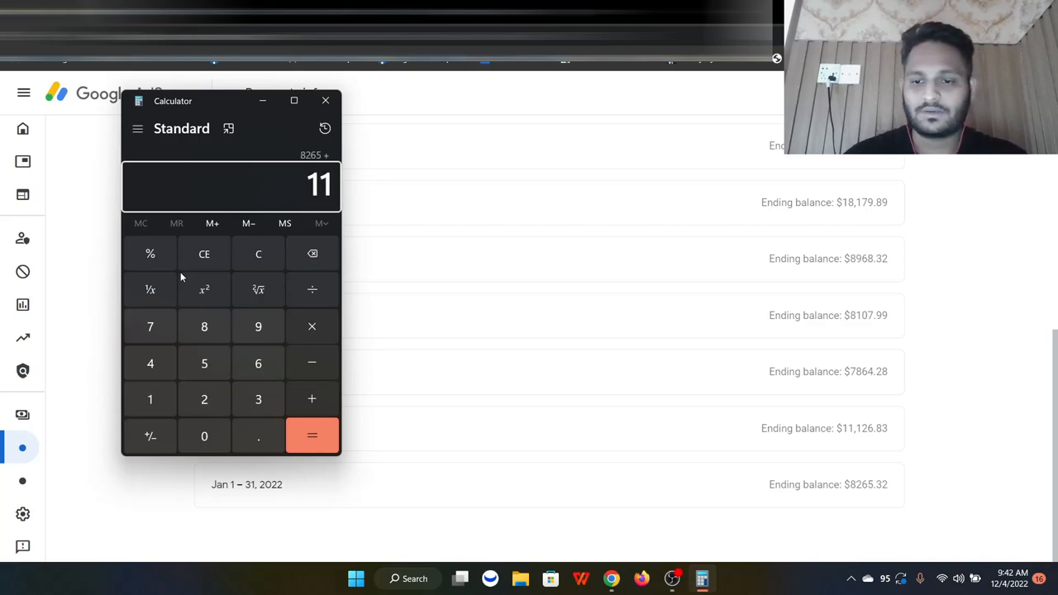
{"action": "left_click", "coordinate": [149, 398]}
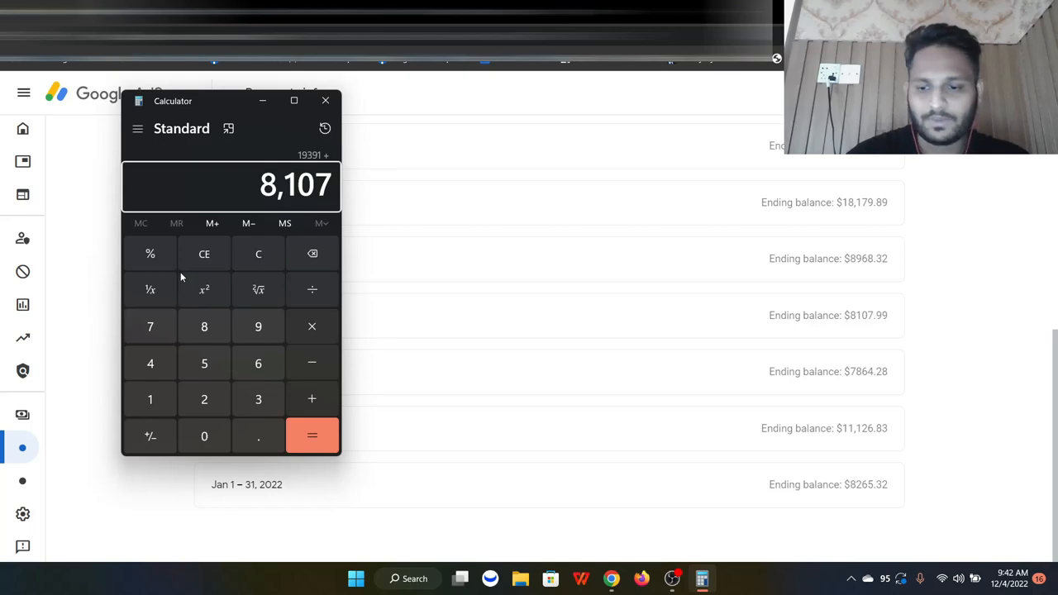
{"action": "left_click", "coordinate": [311, 436]}
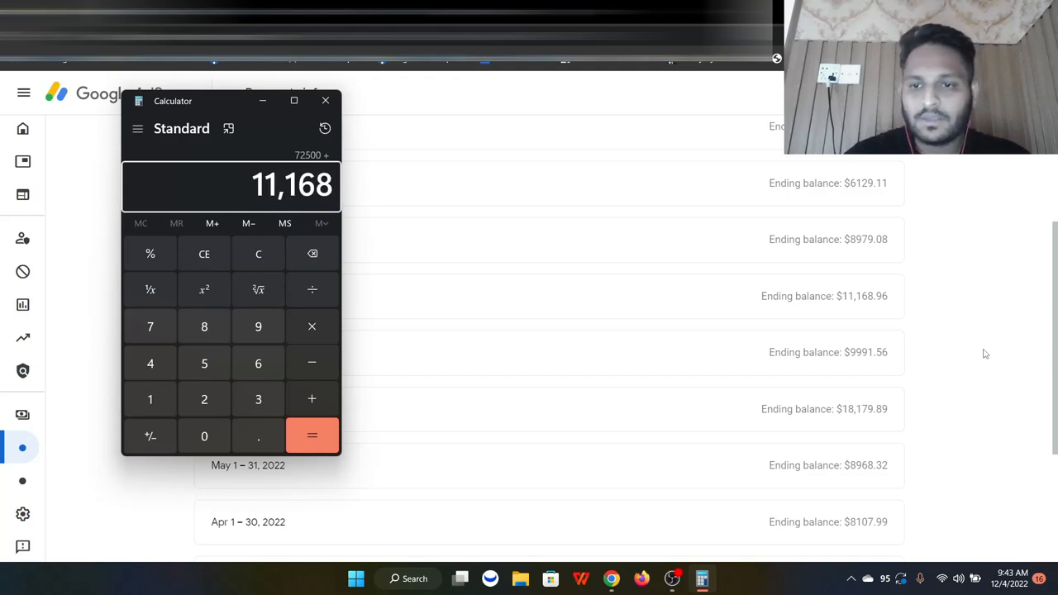
Complete the 107,734 yearly total and subtract 55,000 ad spend for 52,734 profit
{"action": "left_click", "coordinate": [310, 436]}
{"action": "type", "text": "895"}
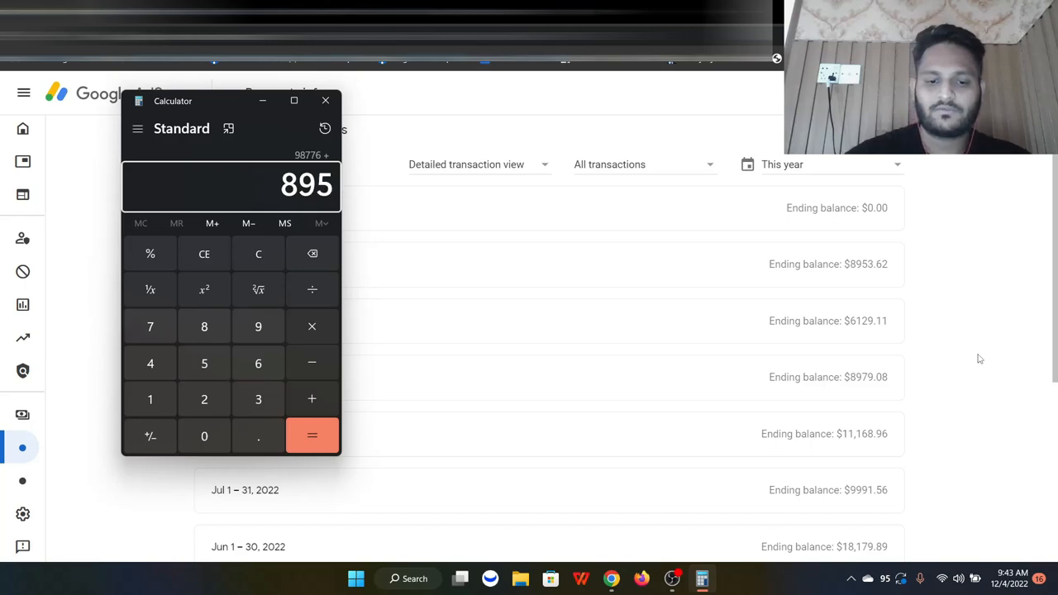
{"action": "left_click", "coordinate": [310, 436]}
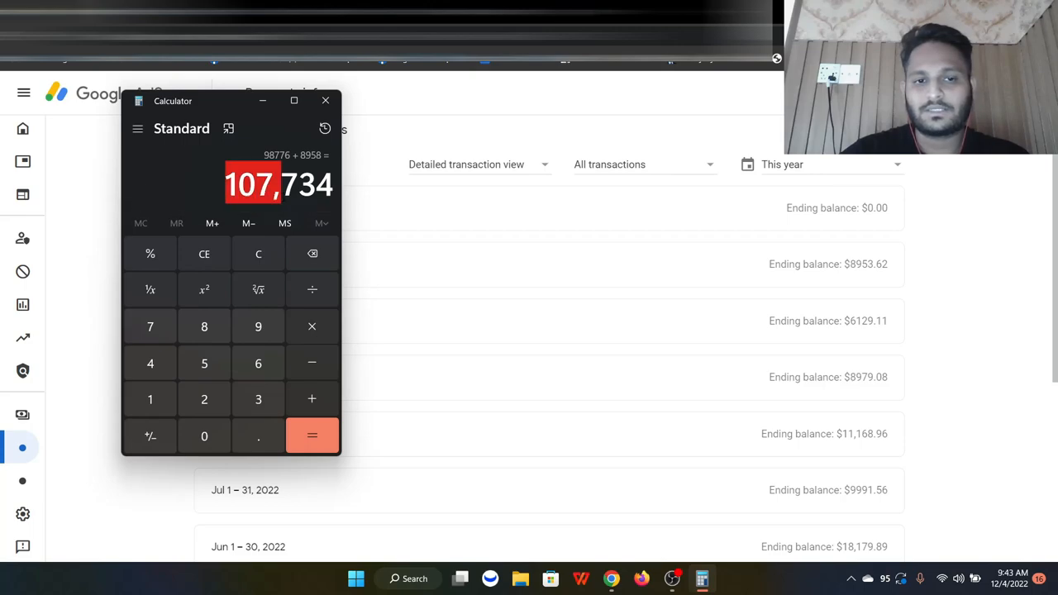
{"action": "left_click", "coordinate": [311, 437]}
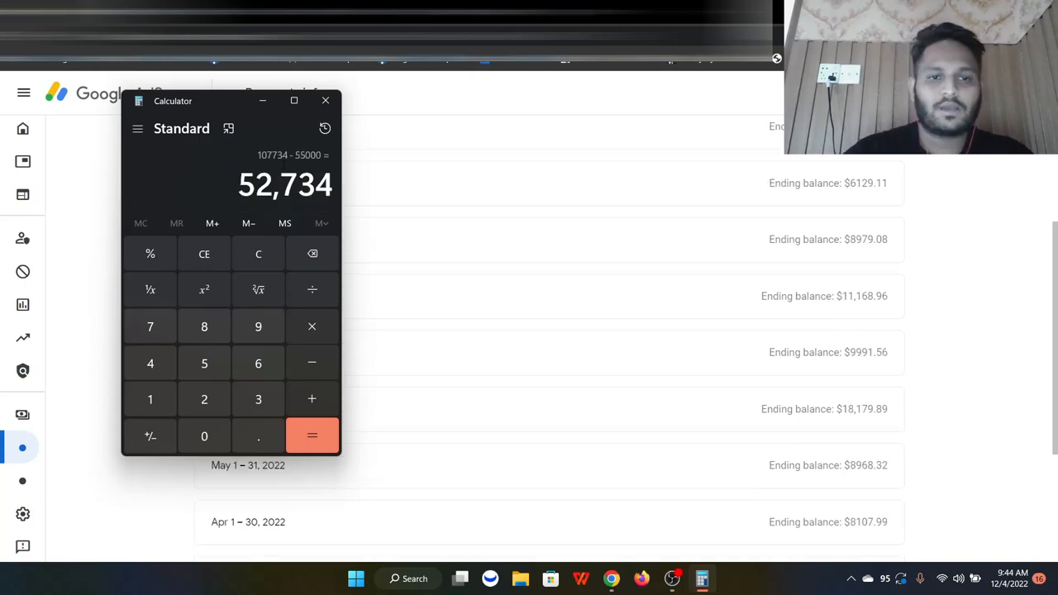